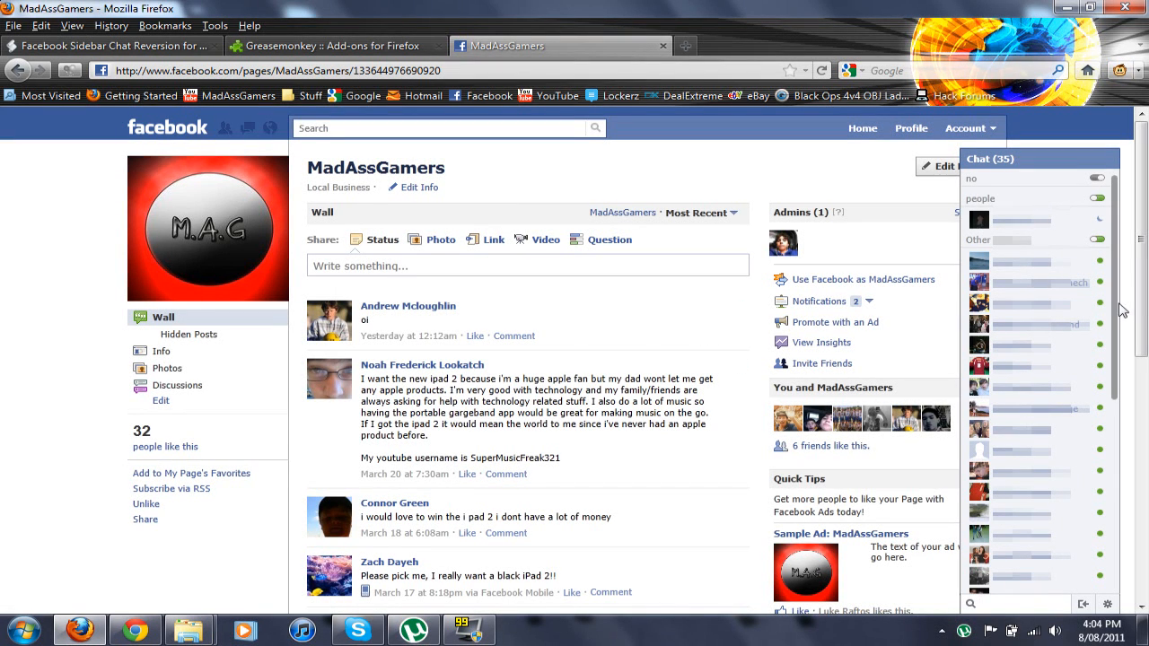
- Switch Firefox to the Greasemonkey 0.9.8 add-on page on Mozilla Add-ons
scroll(down, 3)
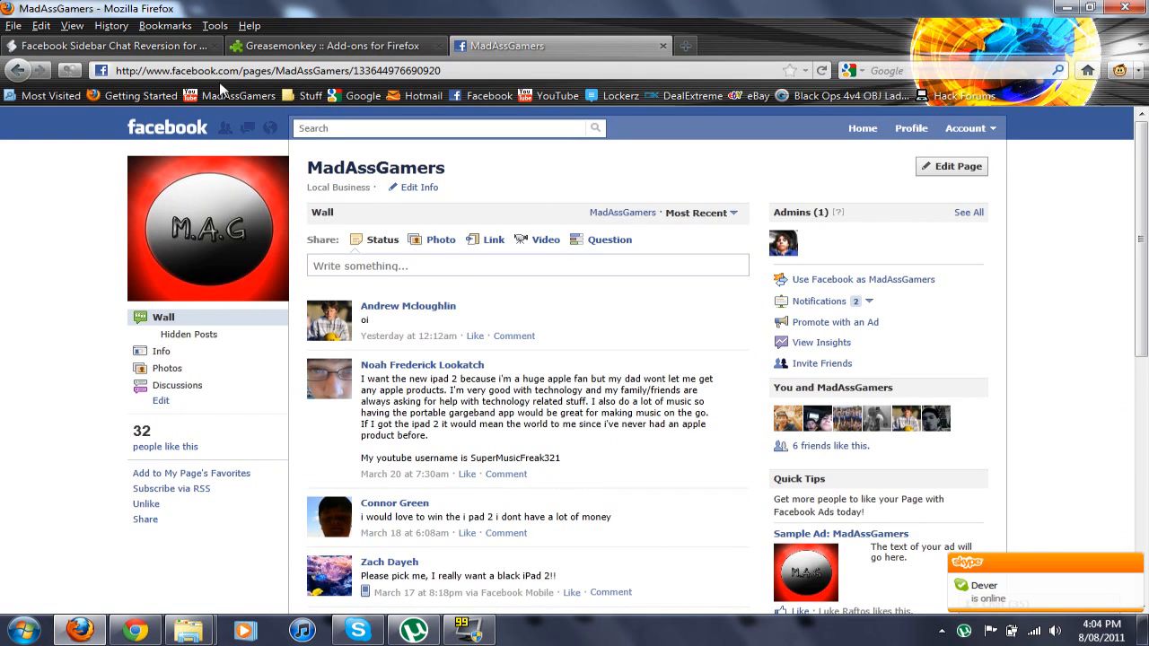
mouse_move(296, 40)
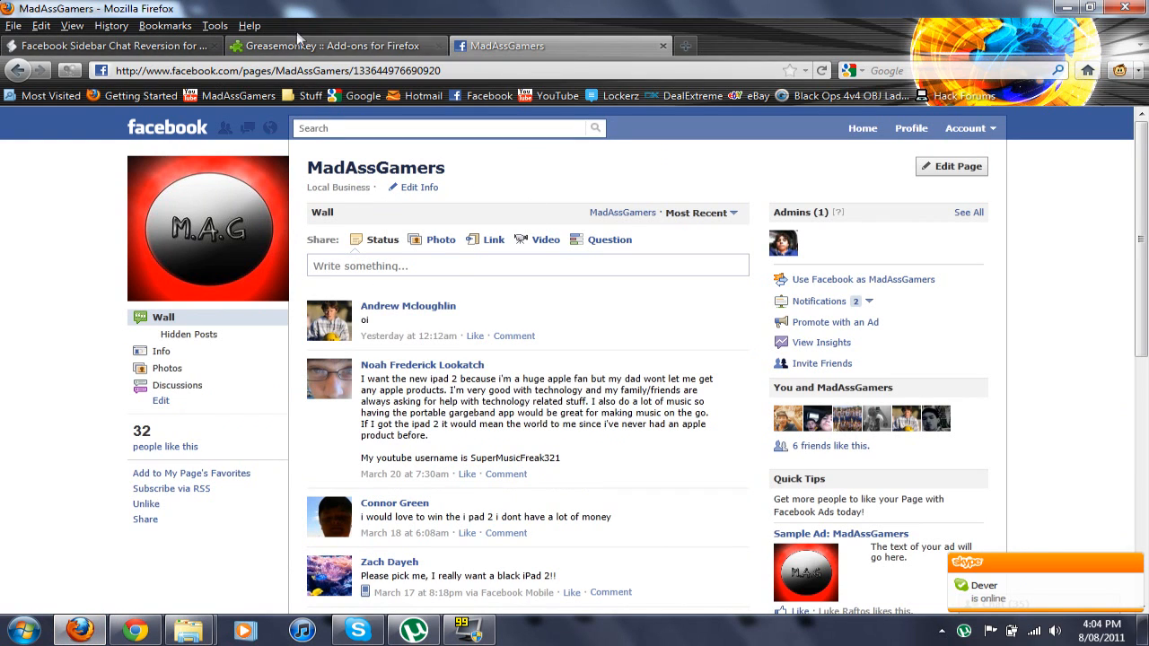
click(337, 47)
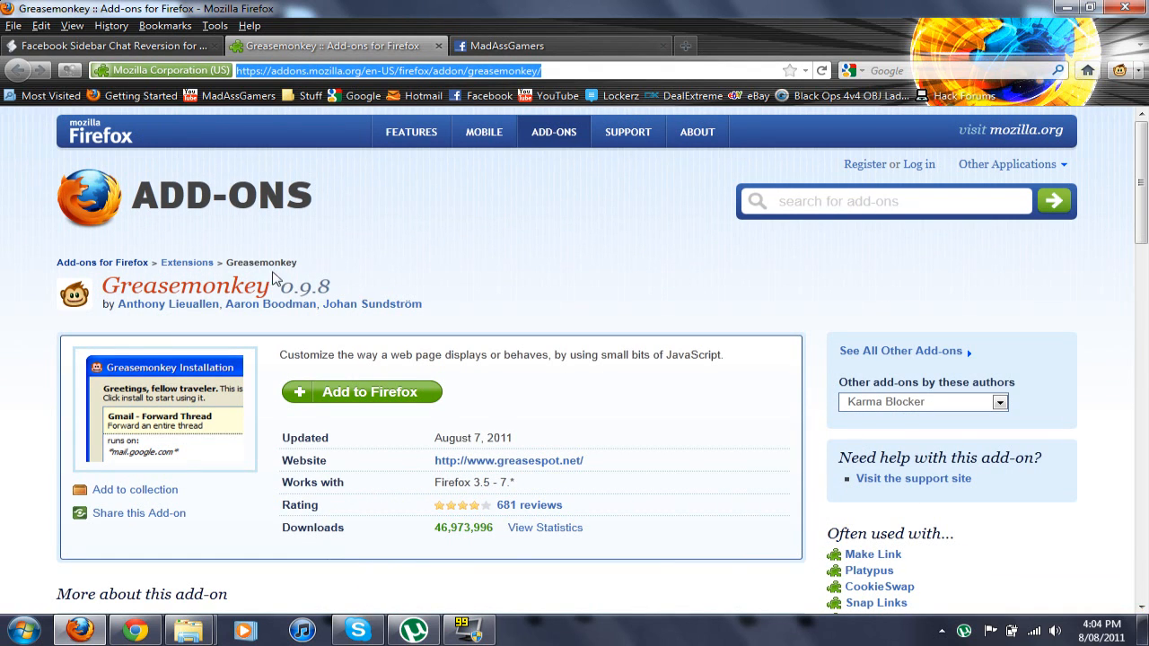
mouse_move(468, 190)
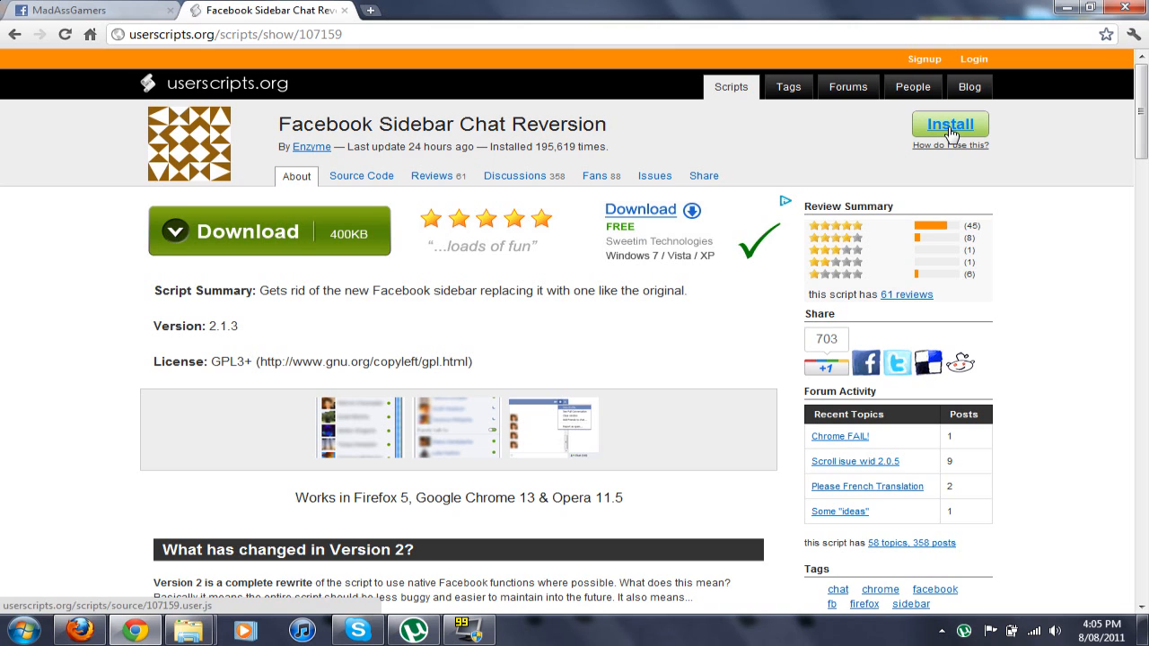
- Install the Facebook Sidebar Chat Reversion userscript, accepting the warning and confirming
click(949, 124)
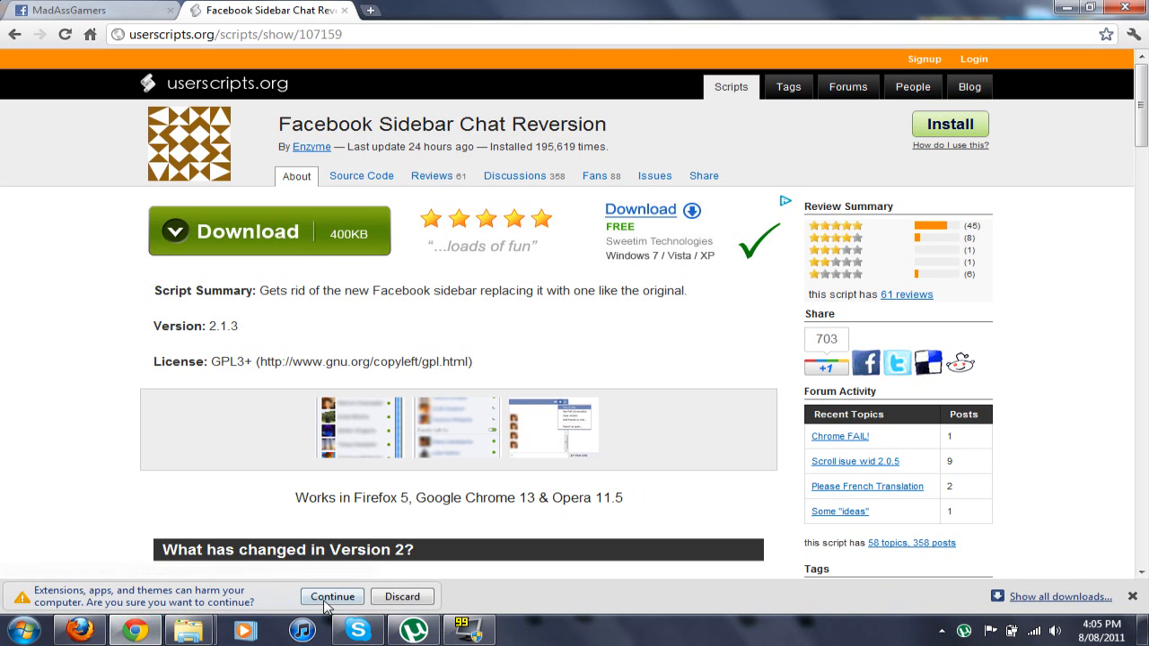
click(331, 596)
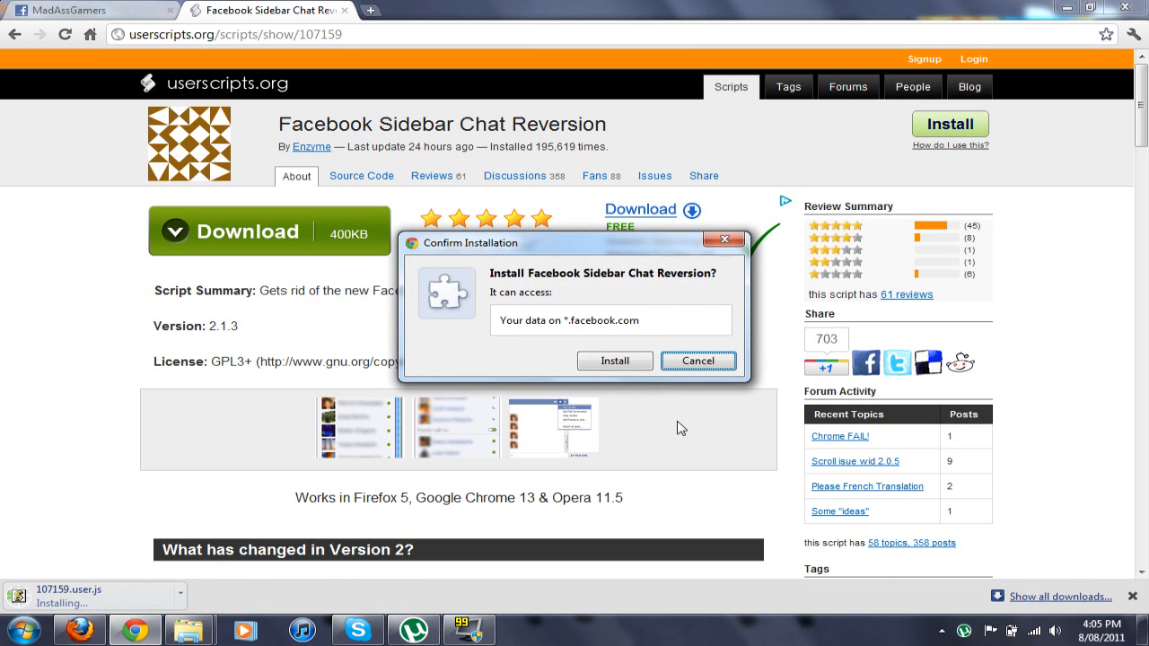
click(613, 361)
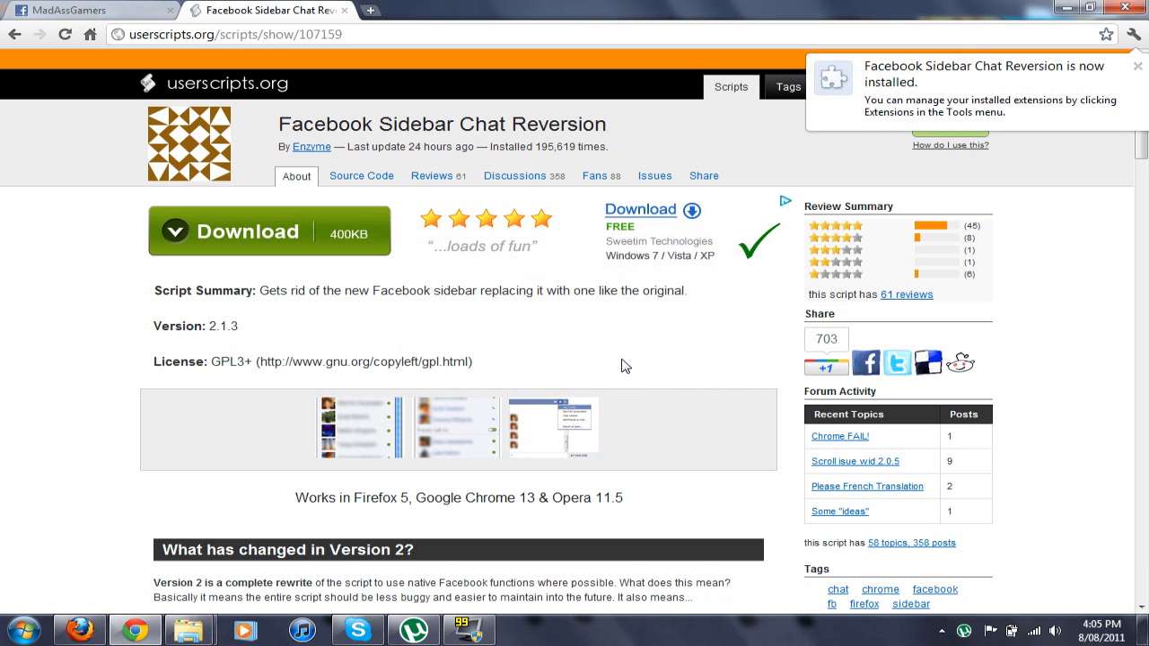
- Return to the Facebook tab and load the home feed
click(1134, 71)
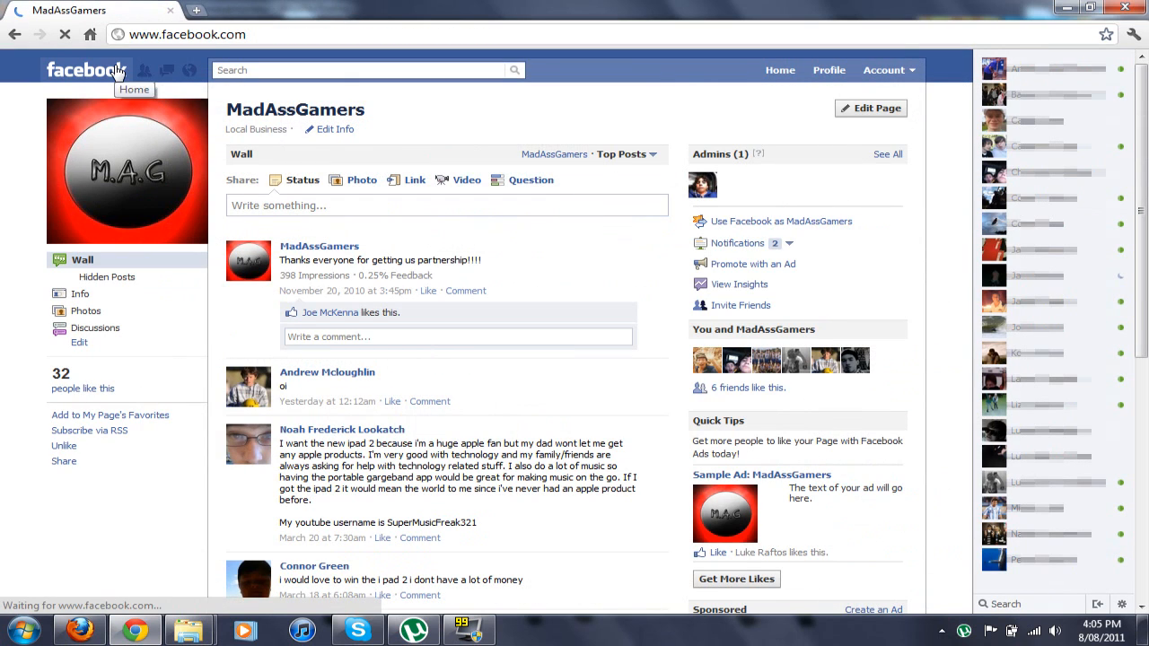
click(86, 70)
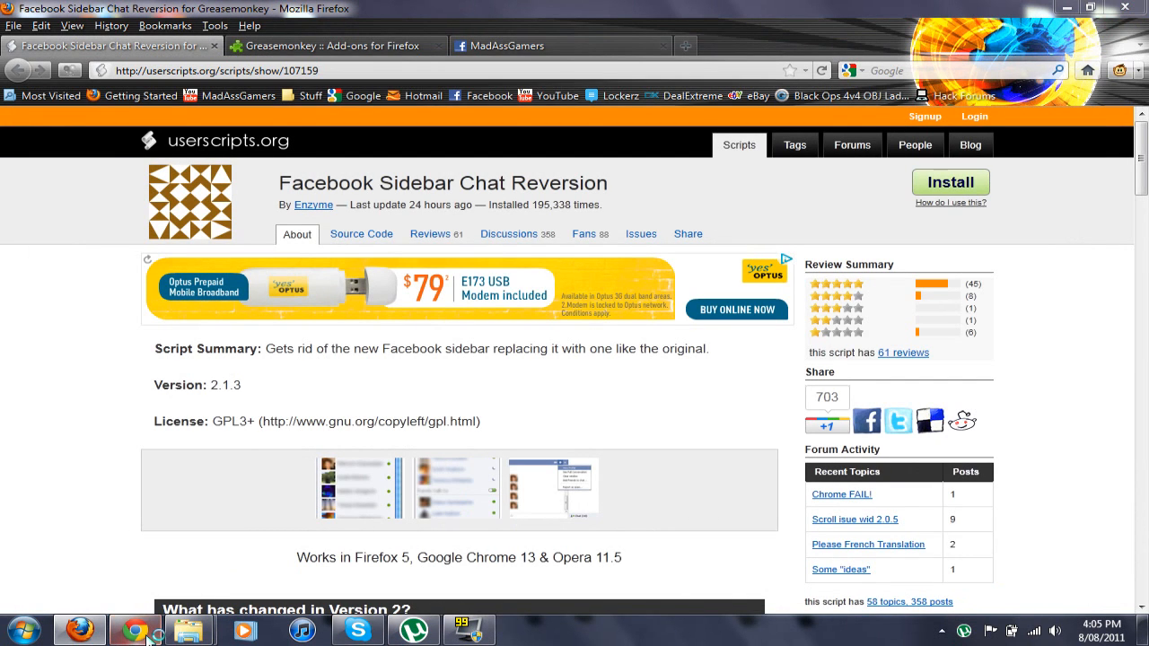
mouse_move(184, 488)
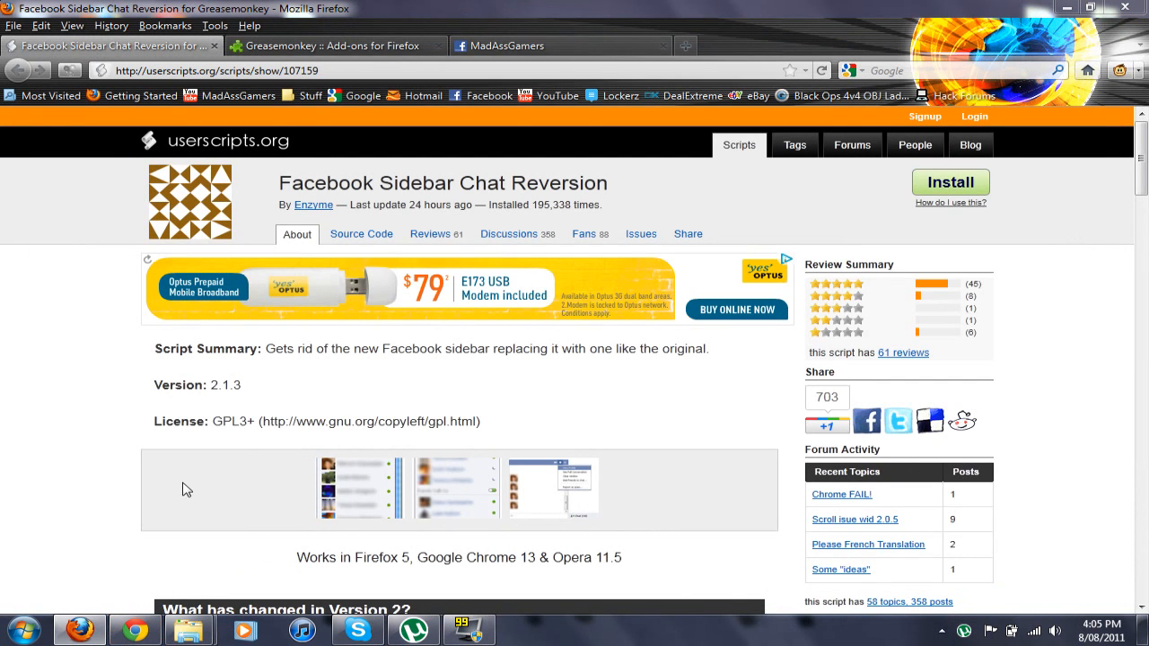
mouse_move(118, 477)
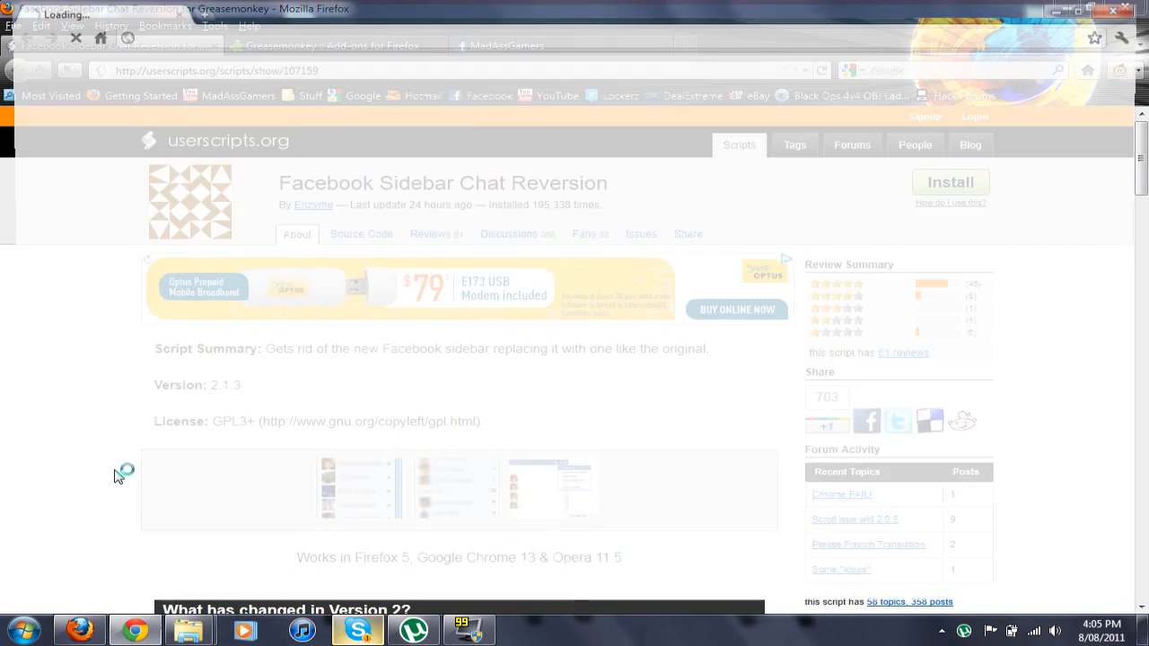
- Load facebook.com in a new tab and log in to reach the News Feed
click(370, 11)
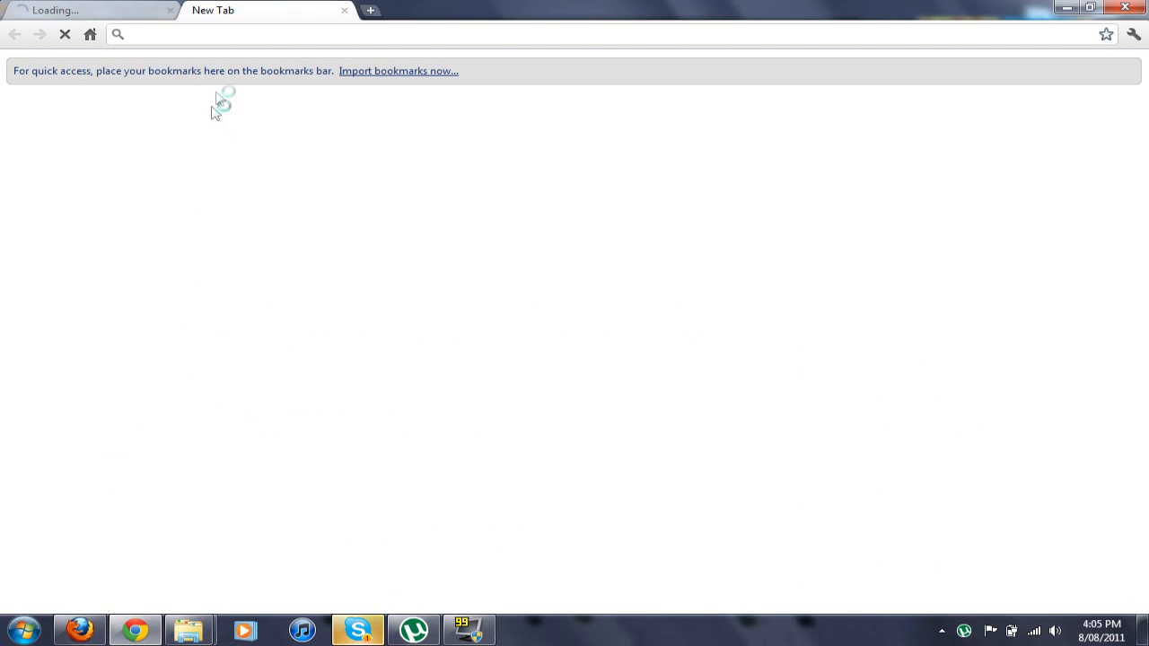
text(facebook.com)
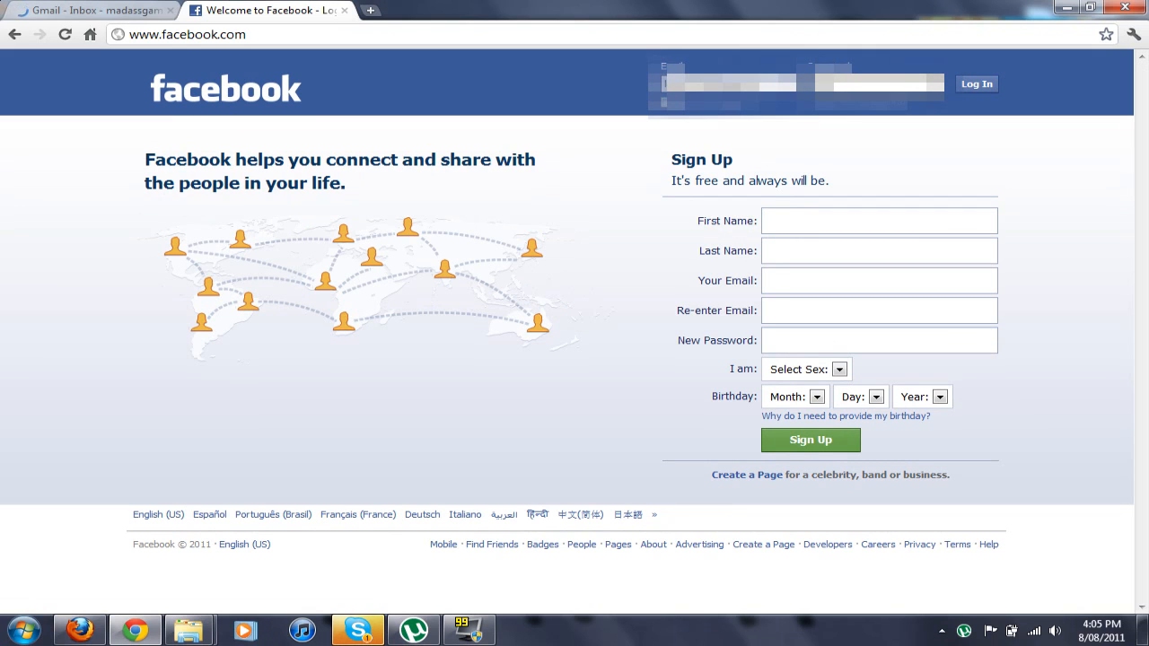
click(977, 84)
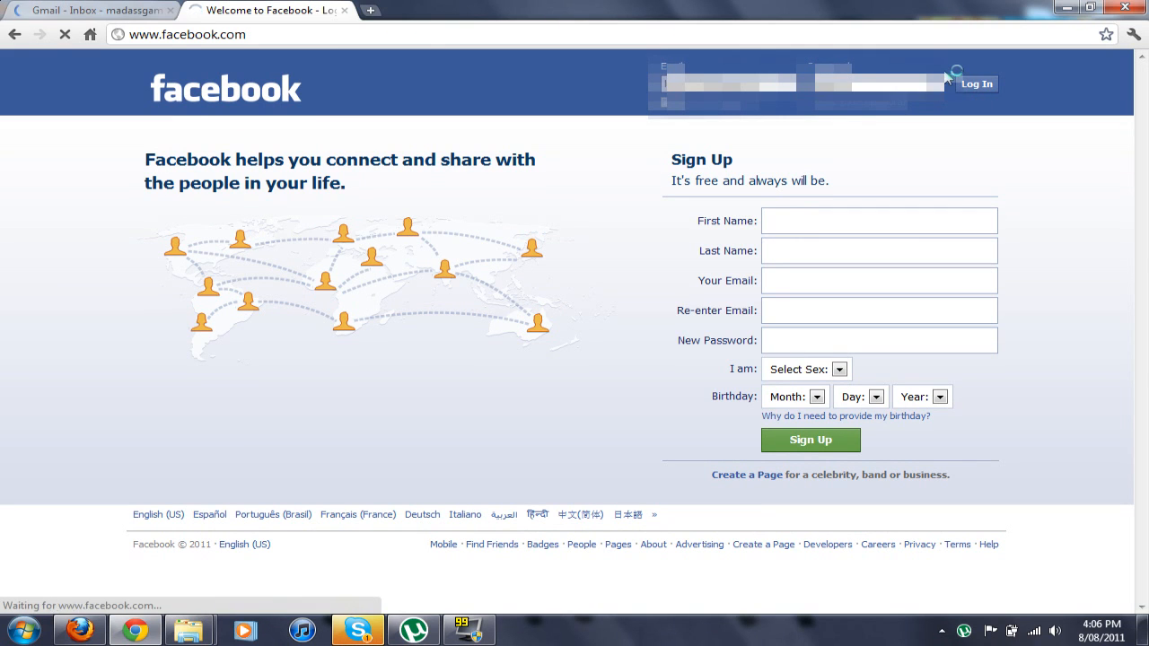
click(977, 85)
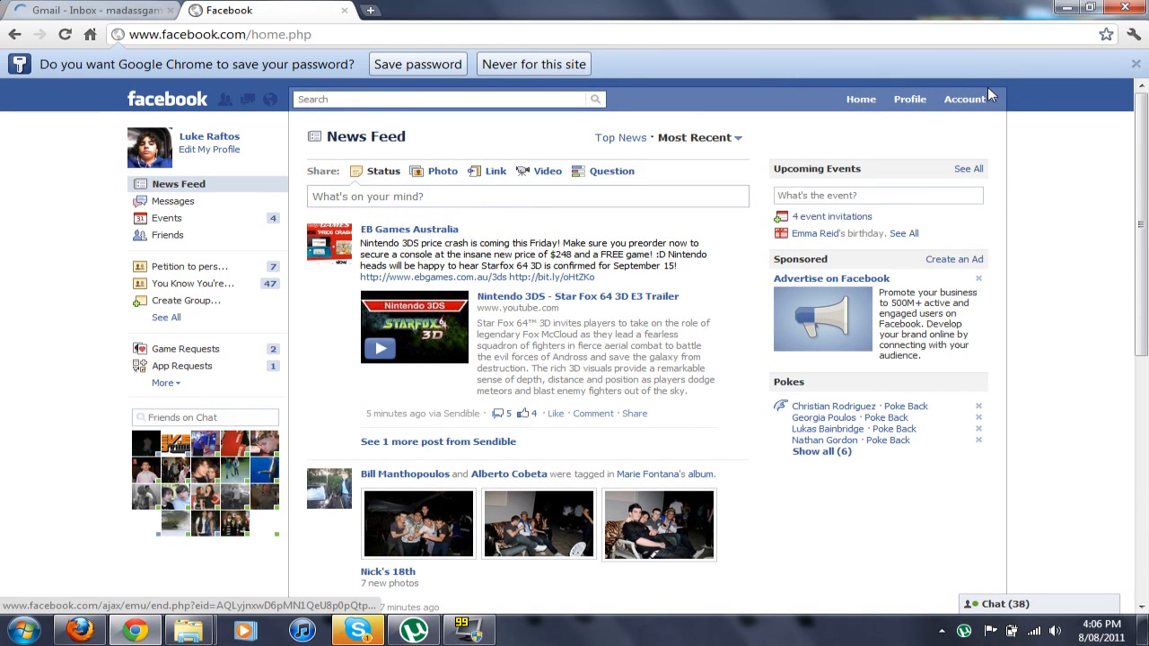
- Dismiss the save-password bar, expand the old-style chat friends list, and go to the MadAssGamers page
click(532, 63)
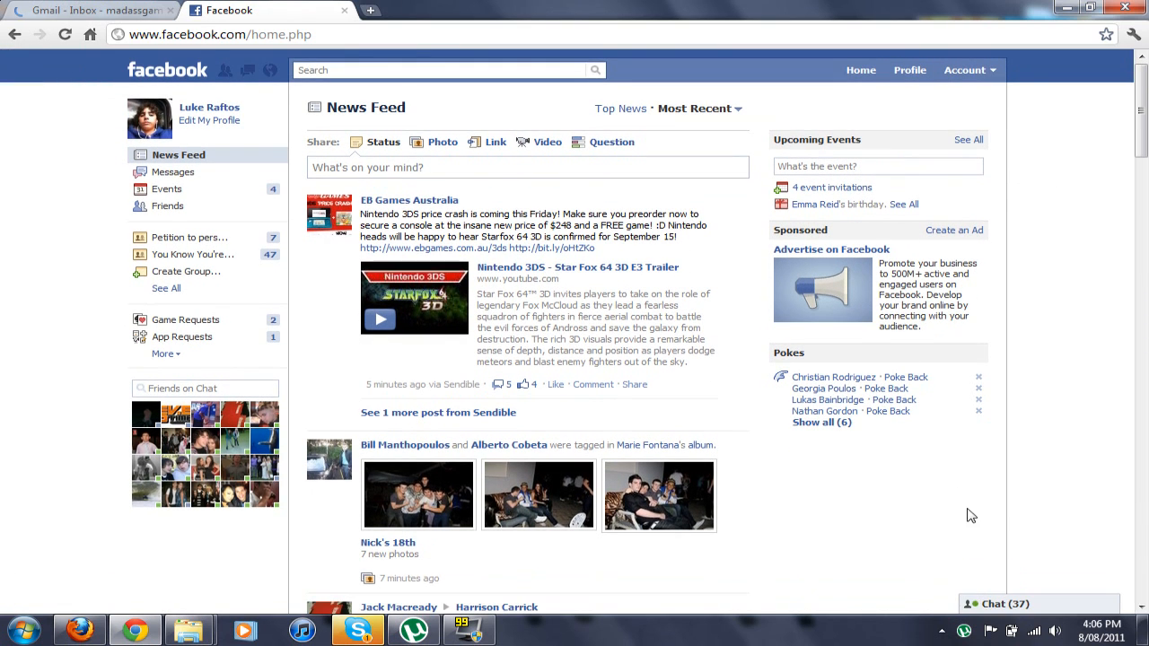
click(1005, 602)
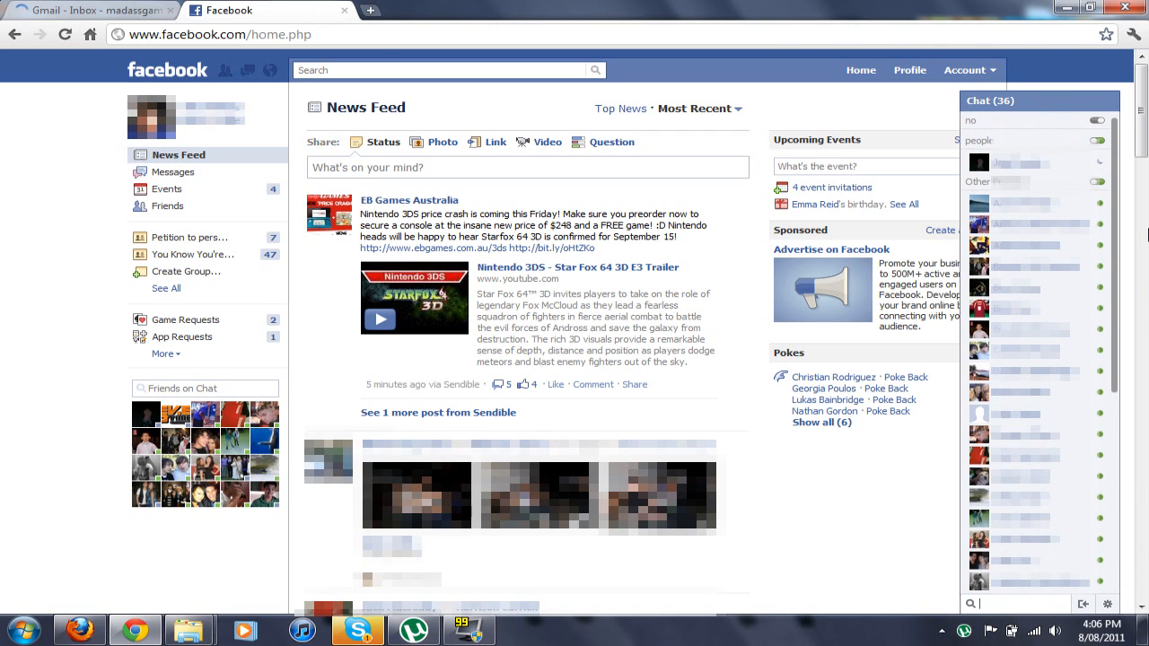
mouse_move(585, 108)
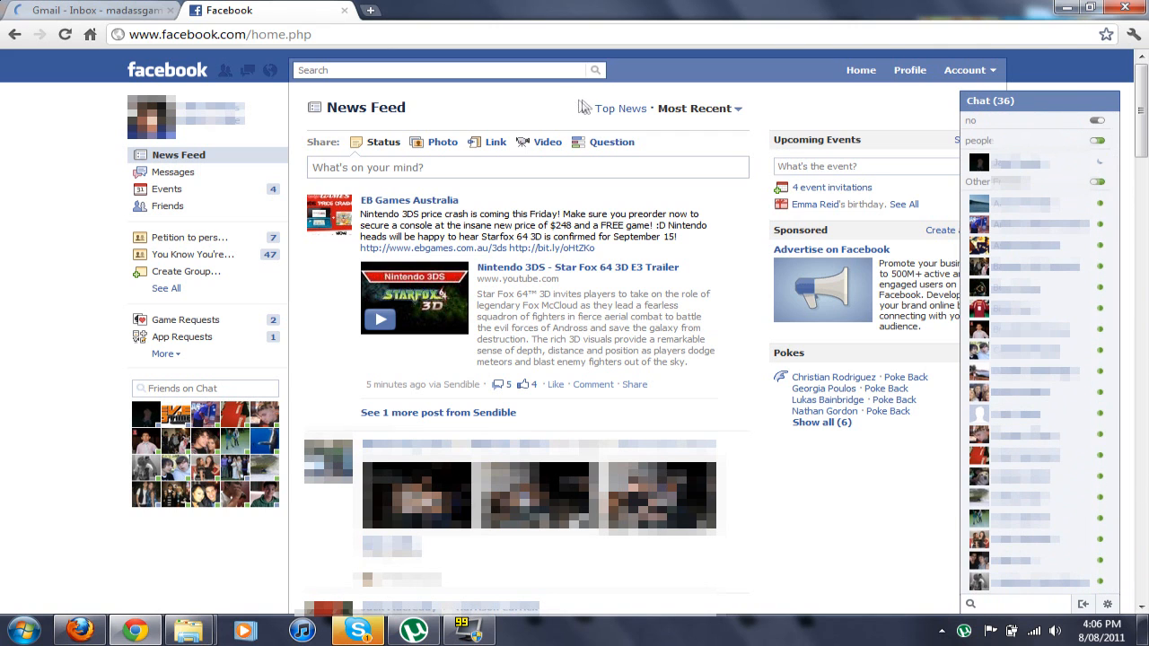
click(449, 70)
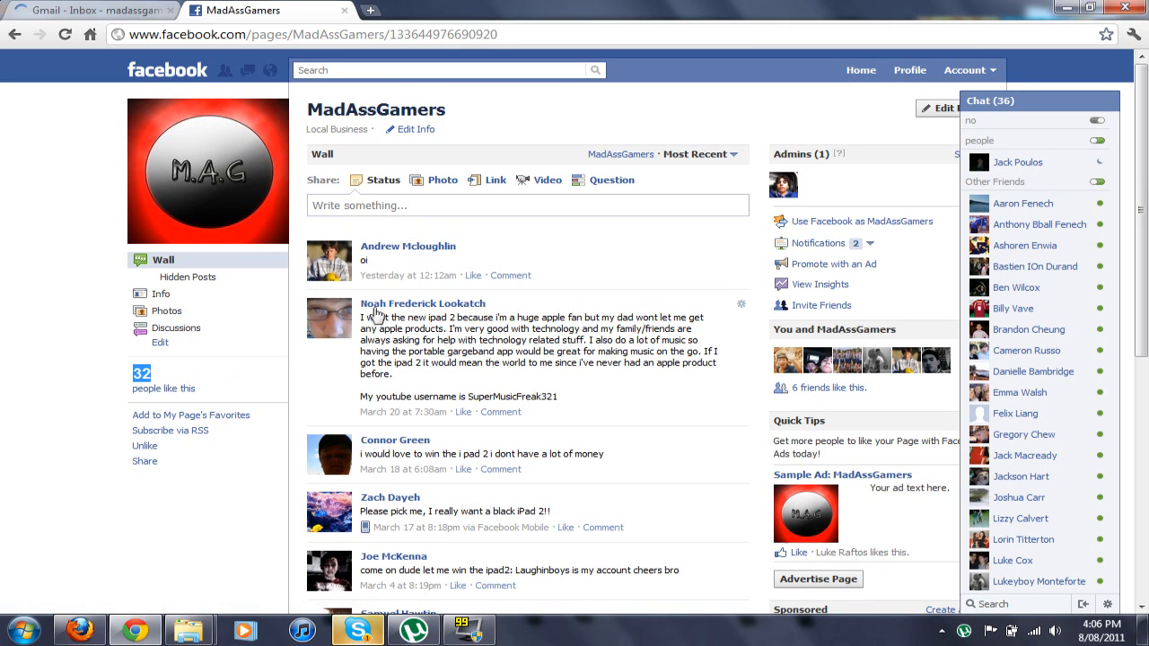
mouse_move(538, 126)
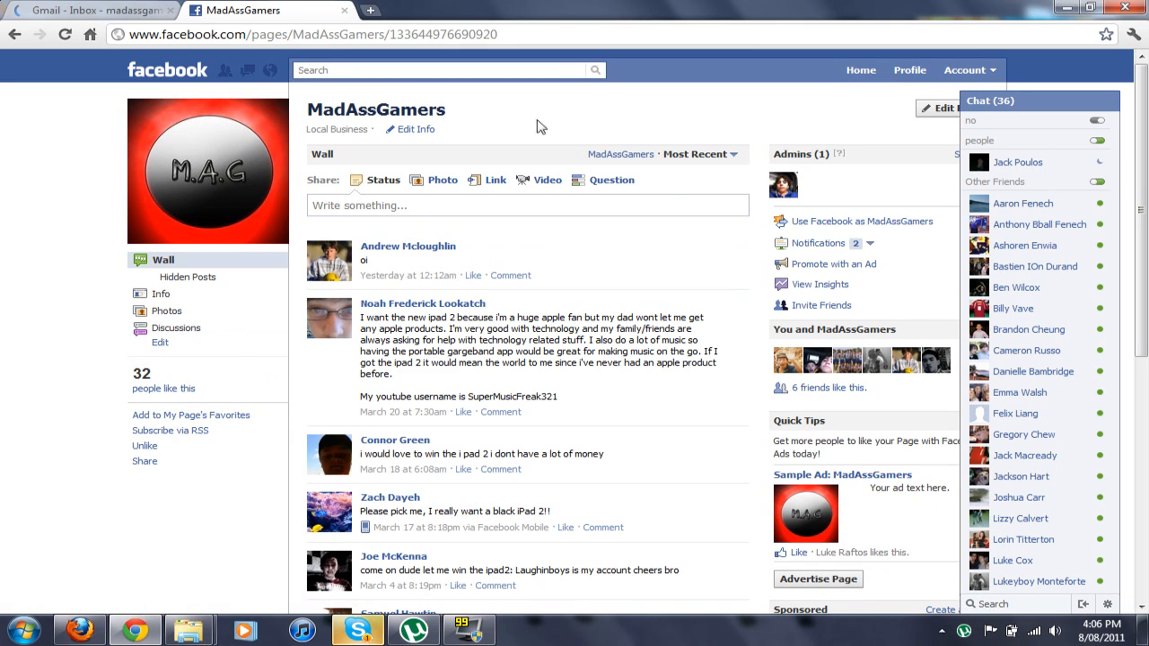